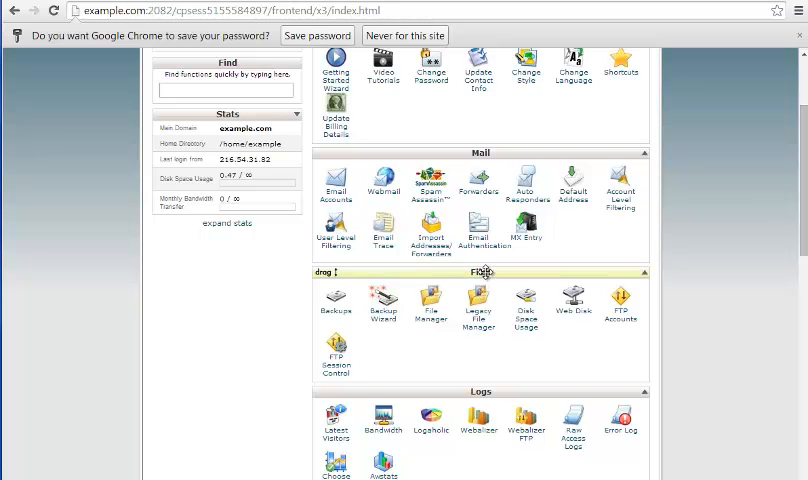
Step: Launch File Manager on the Web Root, listing cgi-bin, images, default.html, index.html and php.ini
scroll("up", 3)
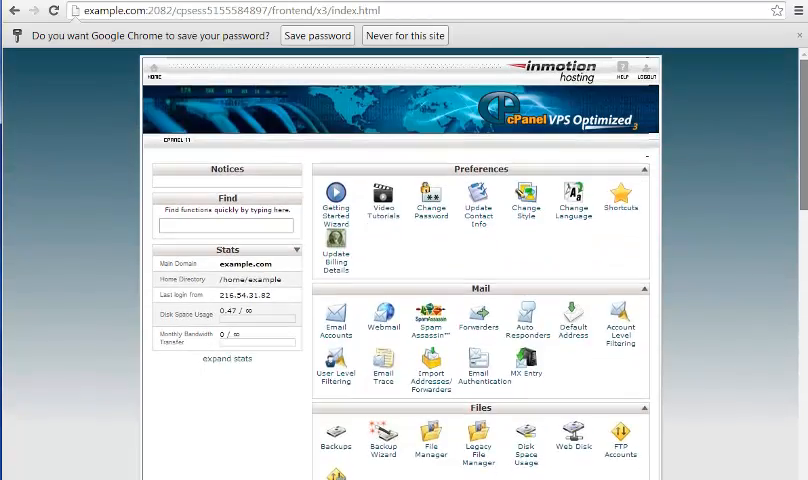
scroll("down", 3)
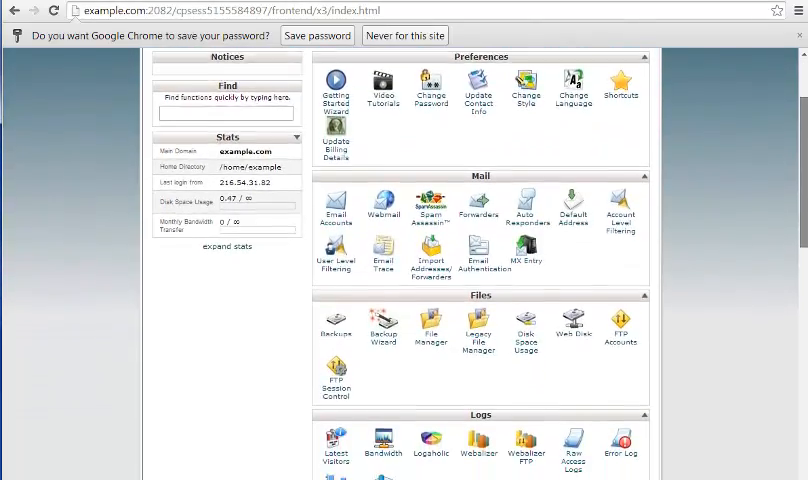
scroll("down", 3)
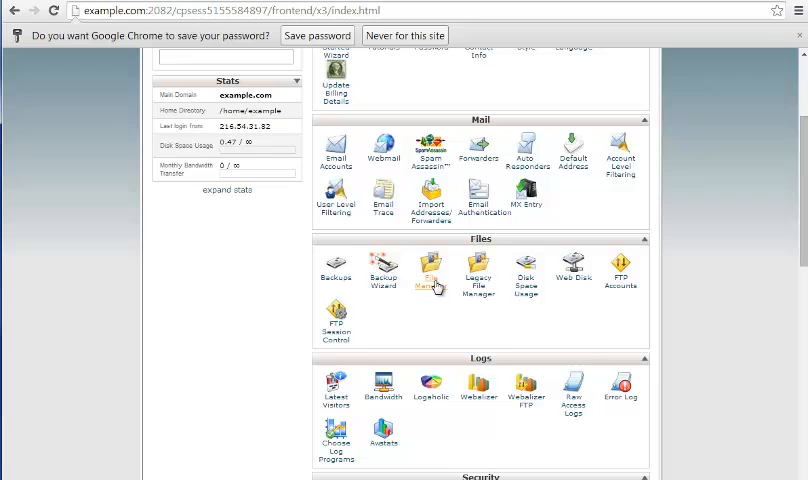
left_click(428, 276)
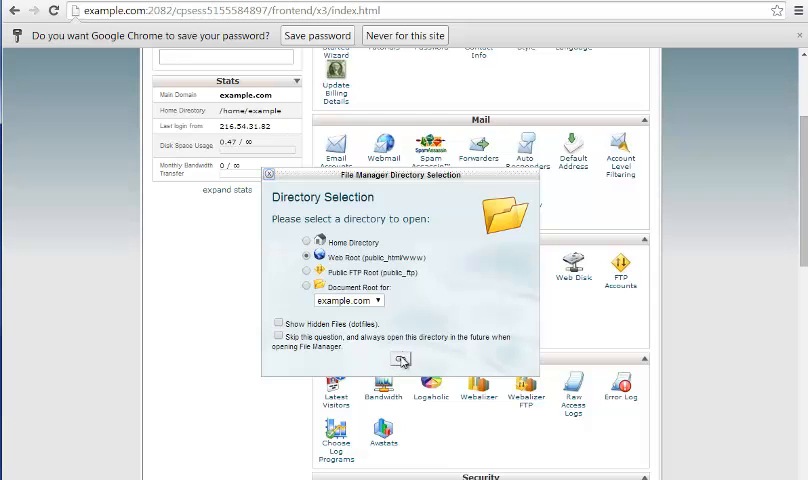
left_click(400, 360)
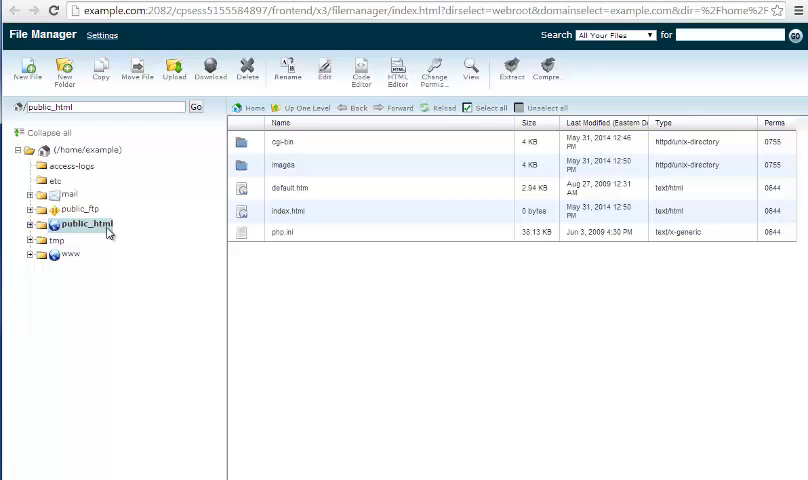
mouse_move(304, 188)
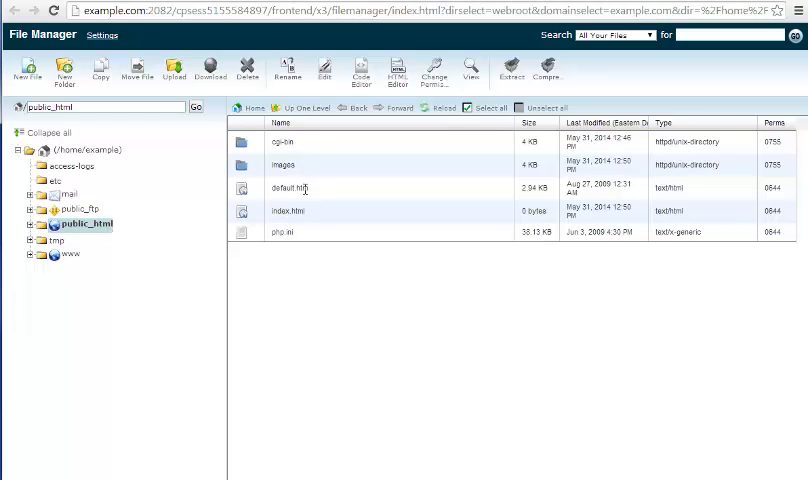
mouse_move(310, 212)
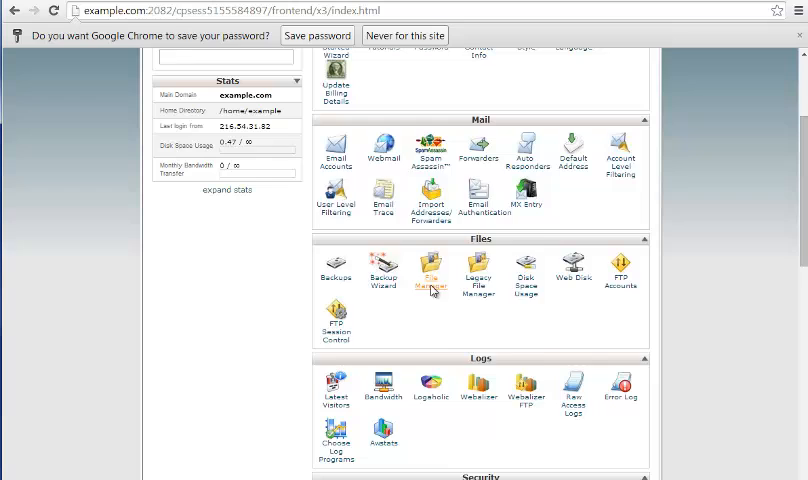
Step: Relaunch File Manager on public_html with Show Hidden Files (dotfiles) enabled
left_click(432, 270)
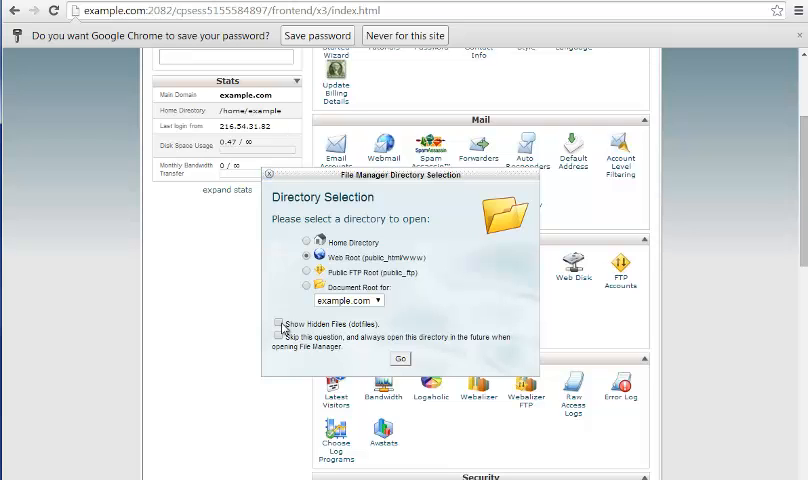
left_click(276, 324)
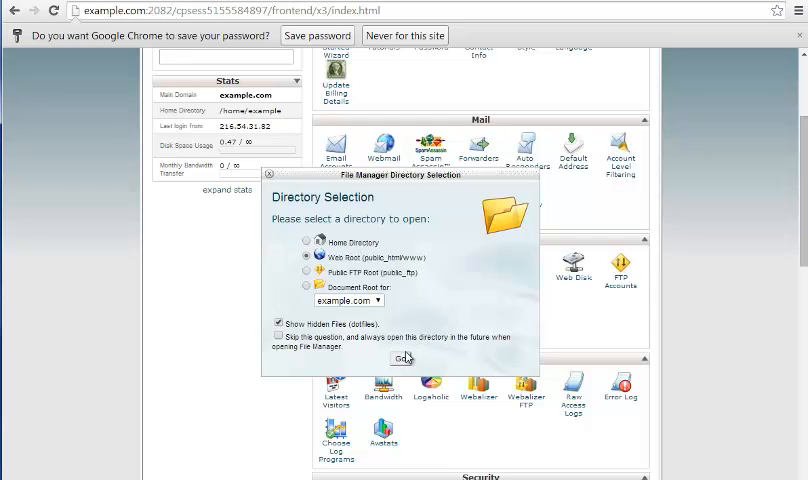
left_click(400, 360)
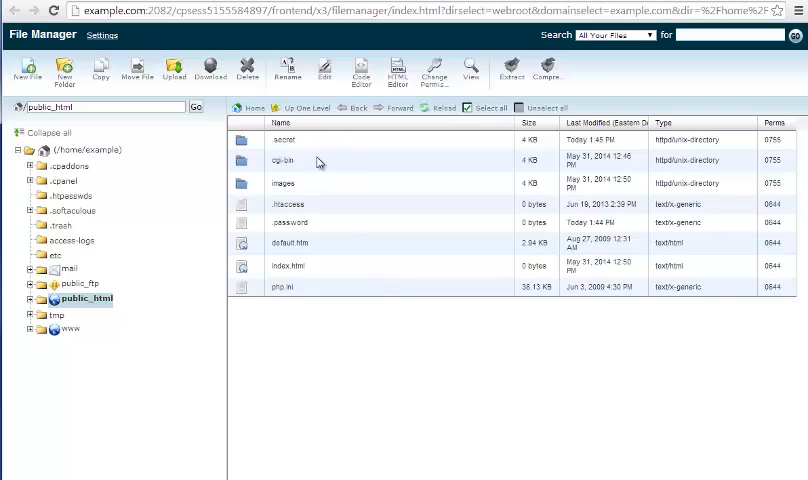
mouse_move(294, 140)
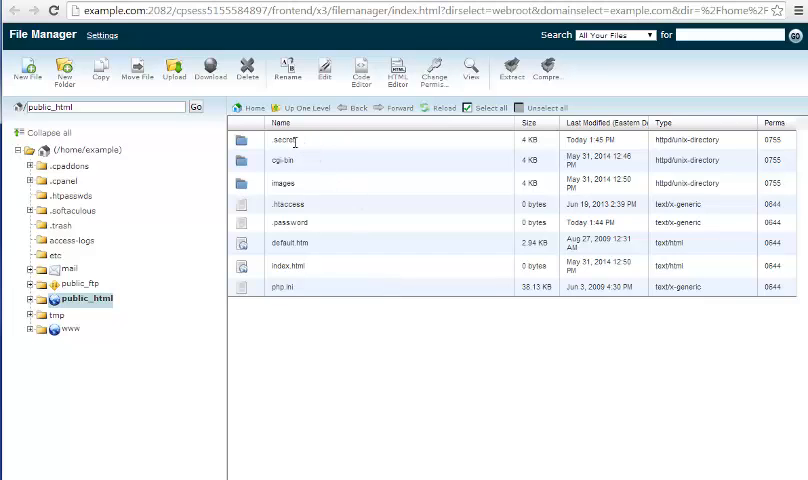
mouse_move(312, 218)
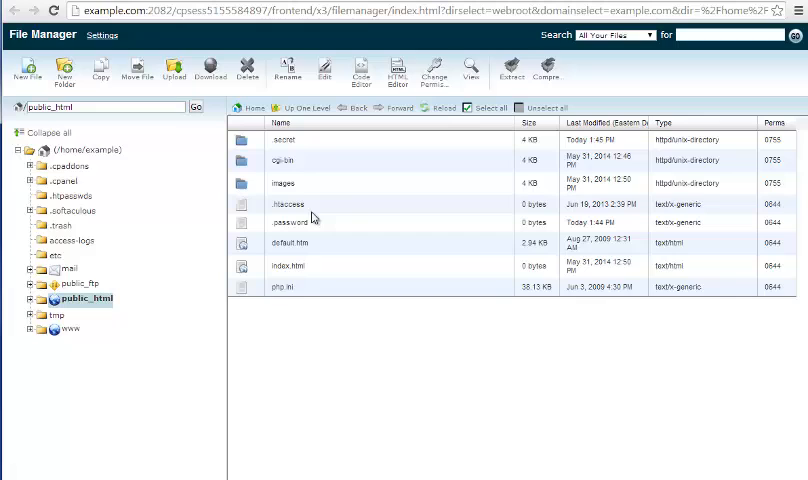
mouse_move(318, 208)
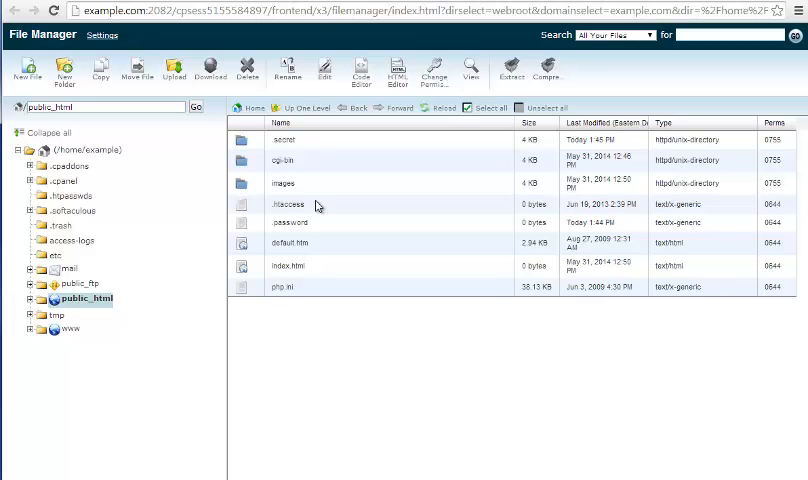
mouse_move(312, 224)
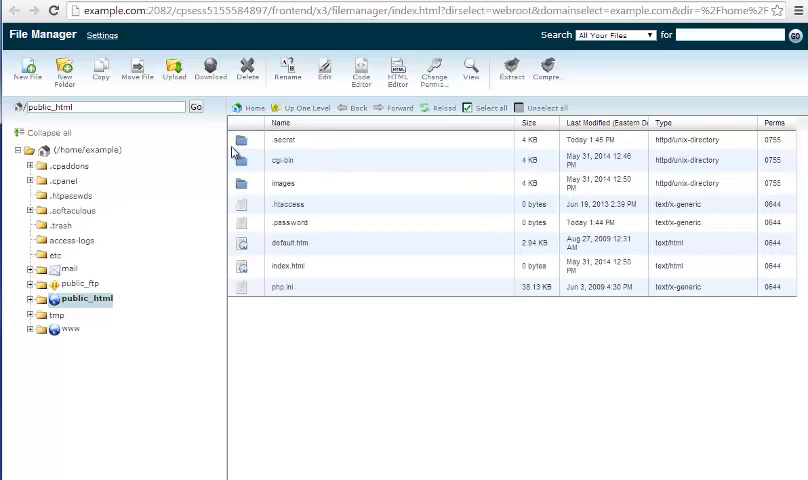
mouse_move(260, 286)
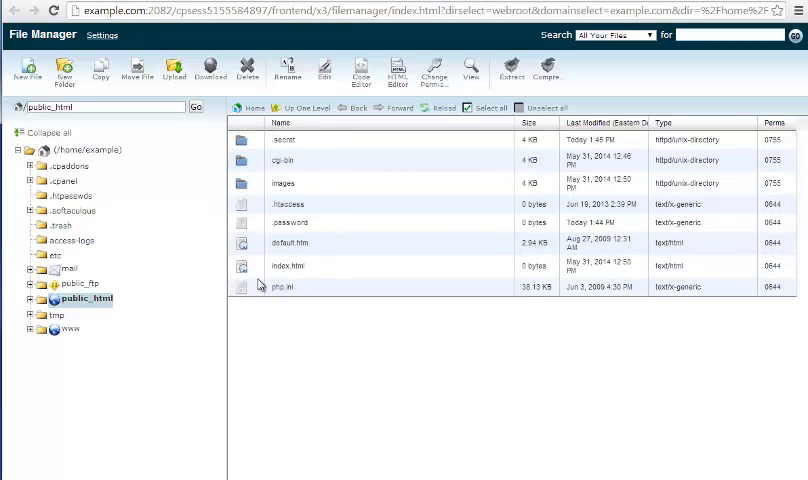
mouse_move(348, 294)
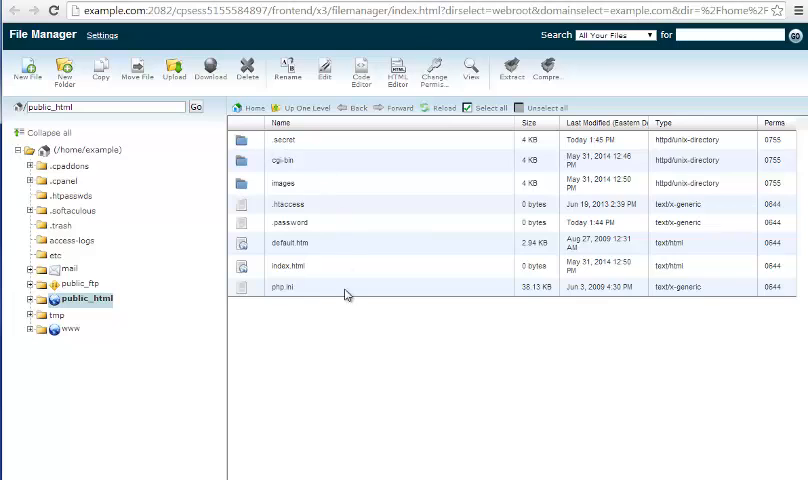
mouse_move(316, 212)
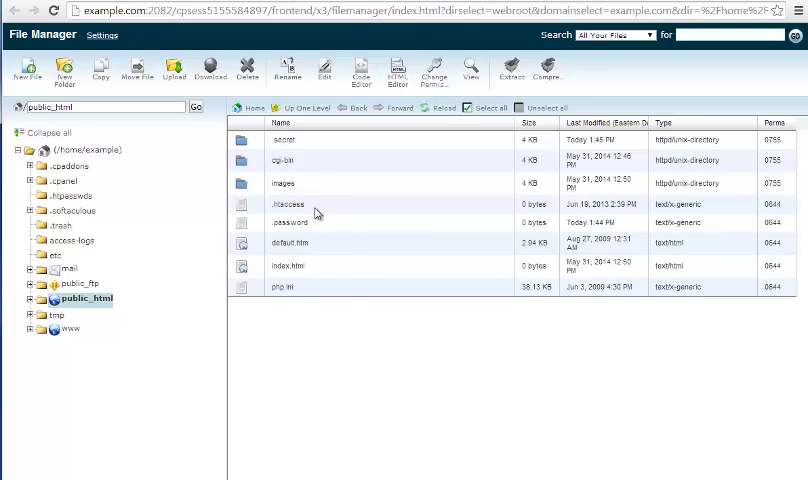
Step: Select the .htaccess file in the public_html listing
left_click(290, 204)
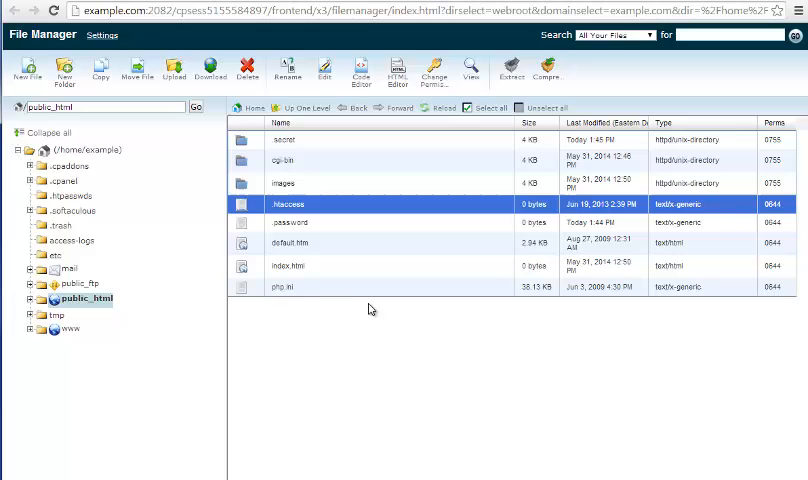
mouse_move(368, 300)
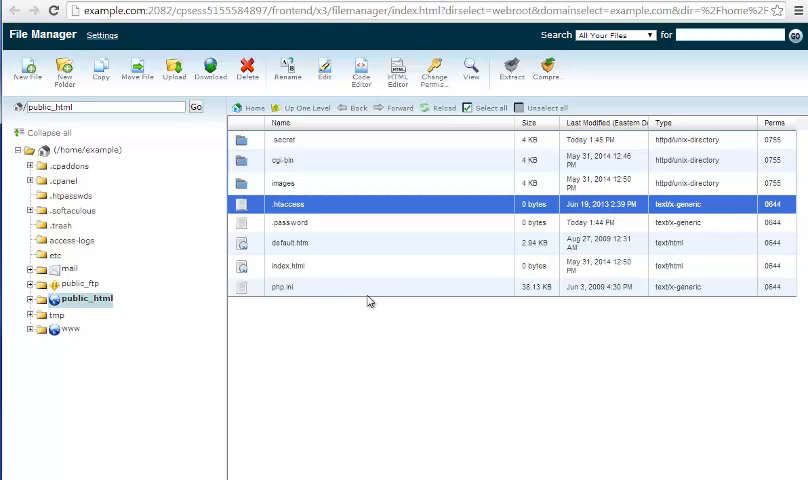
mouse_move(336, 232)
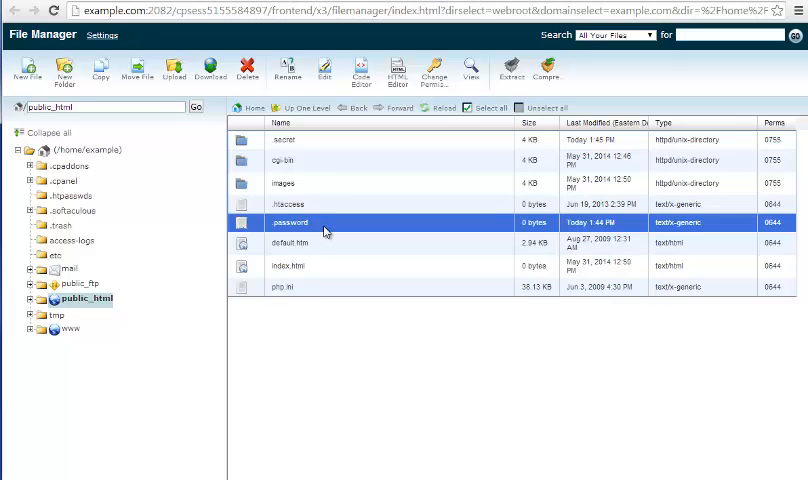
mouse_move(306, 138)
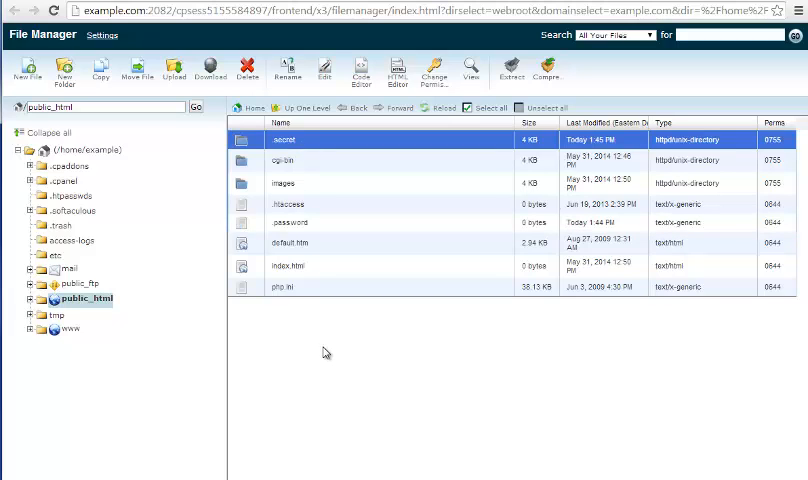
mouse_move(308, 264)
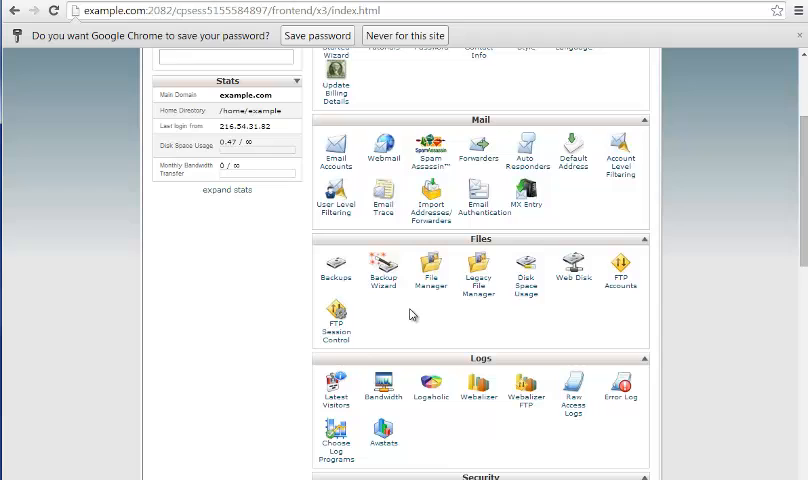
mouse_move(358, 328)
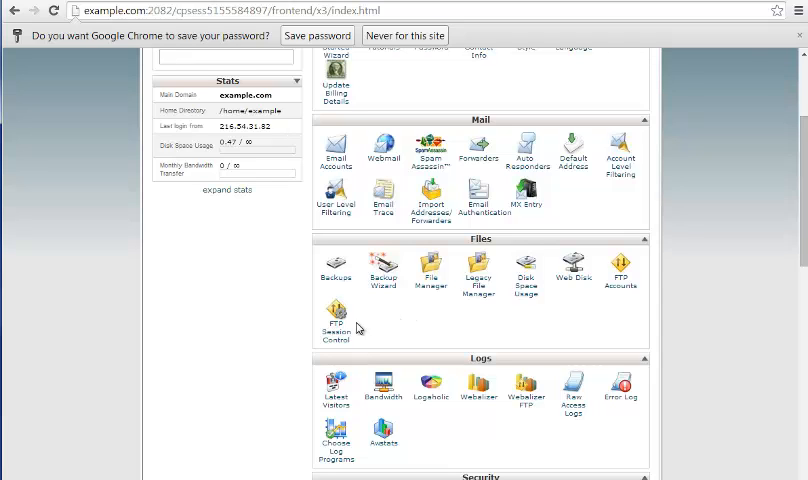
mouse_move(668, 146)
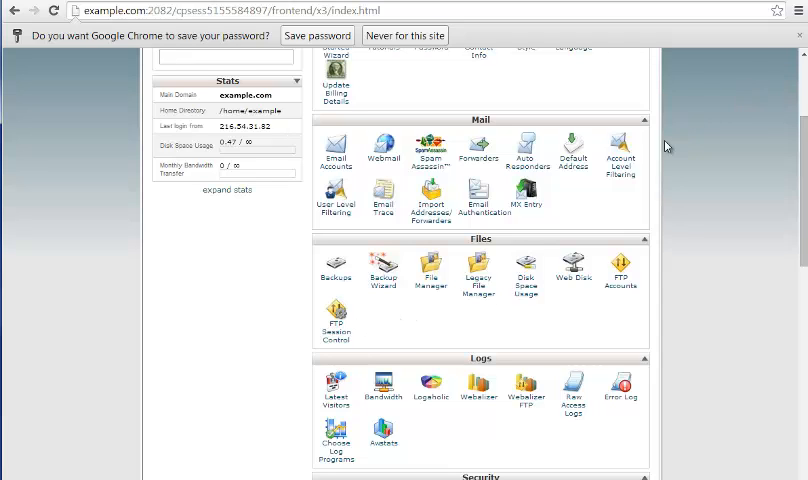